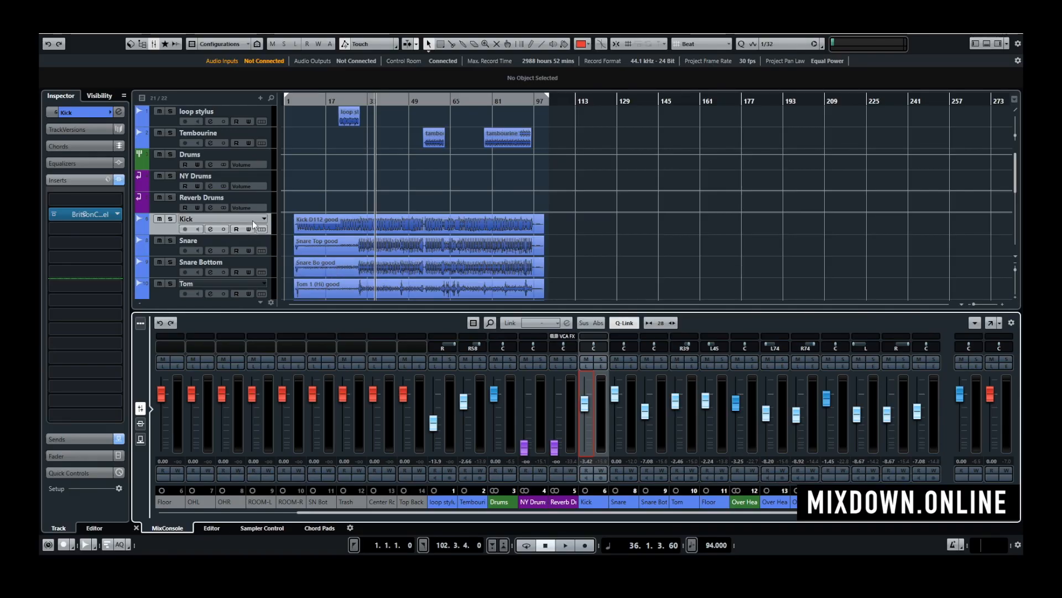
# Add a mono audio track named SUB-BASS below Kick, routed to the Drums group.
pyautogui.rightClick(223, 223)
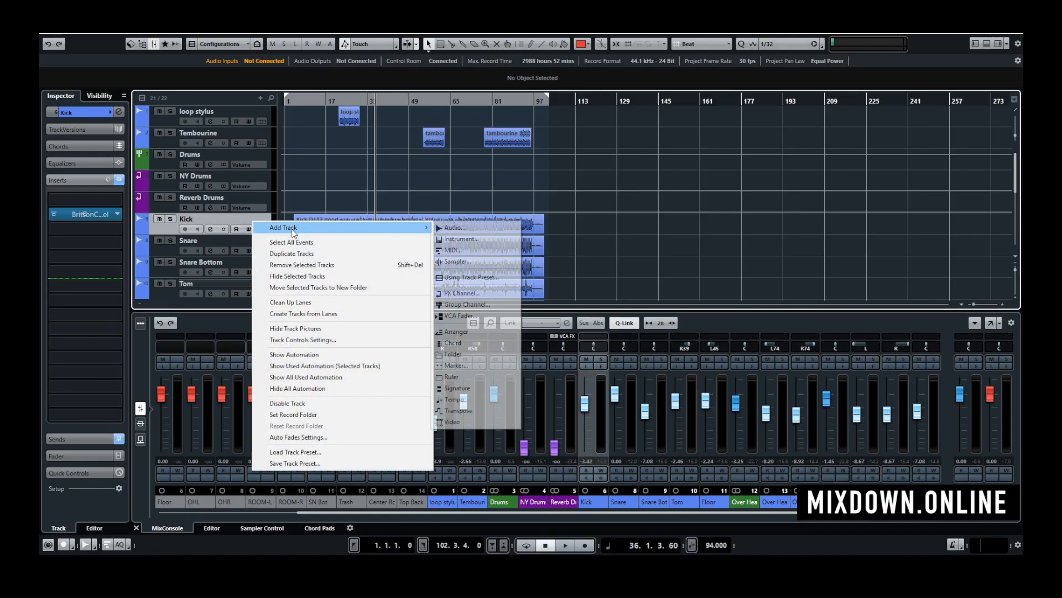
pyautogui.click(454, 227)
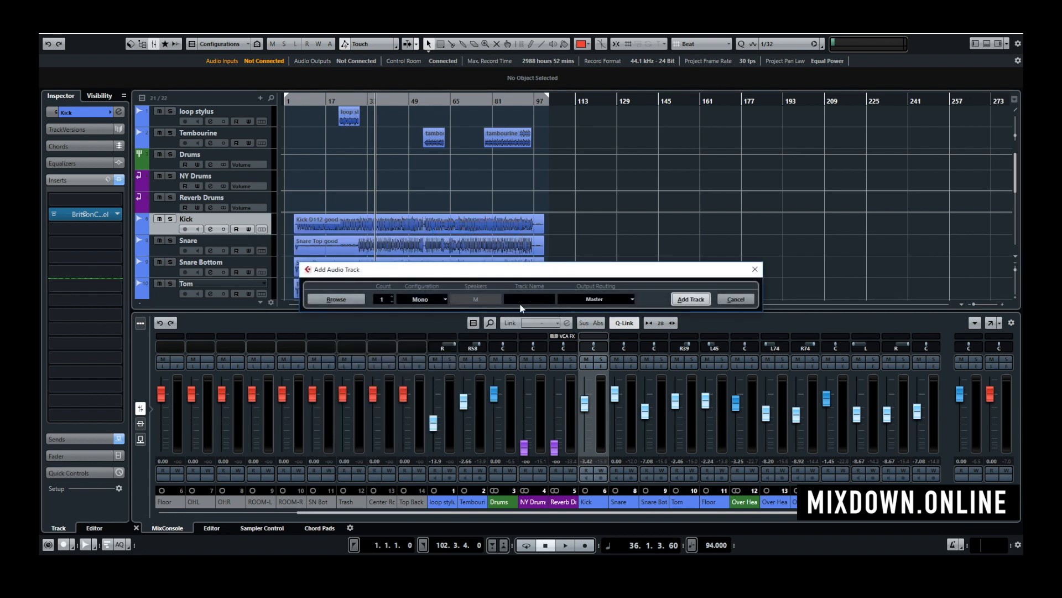
pyautogui.write('SUB-BASS')
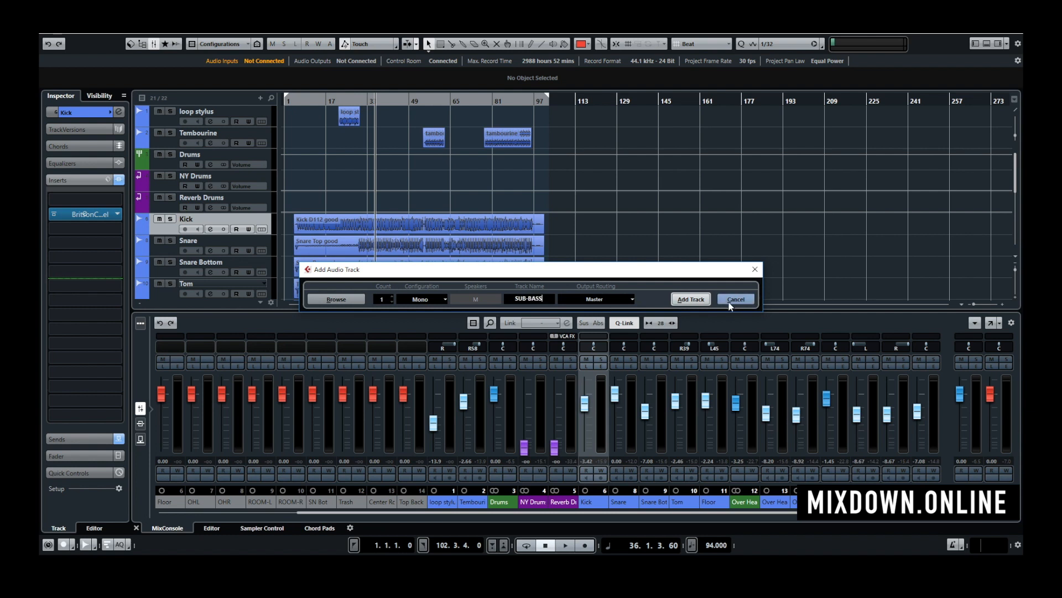
pyautogui.click(613, 299)
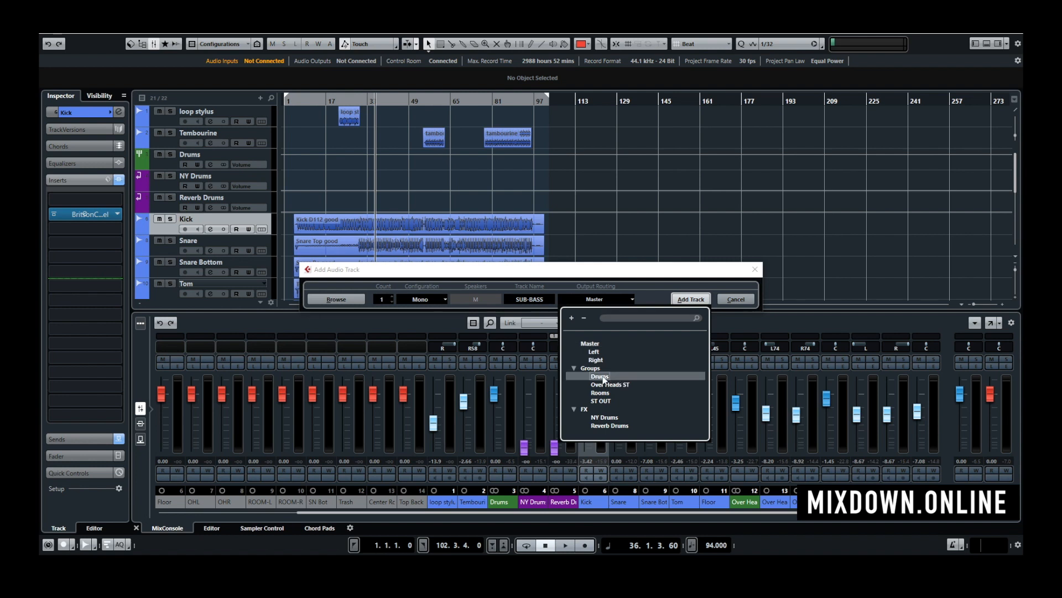
pyautogui.click(599, 376)
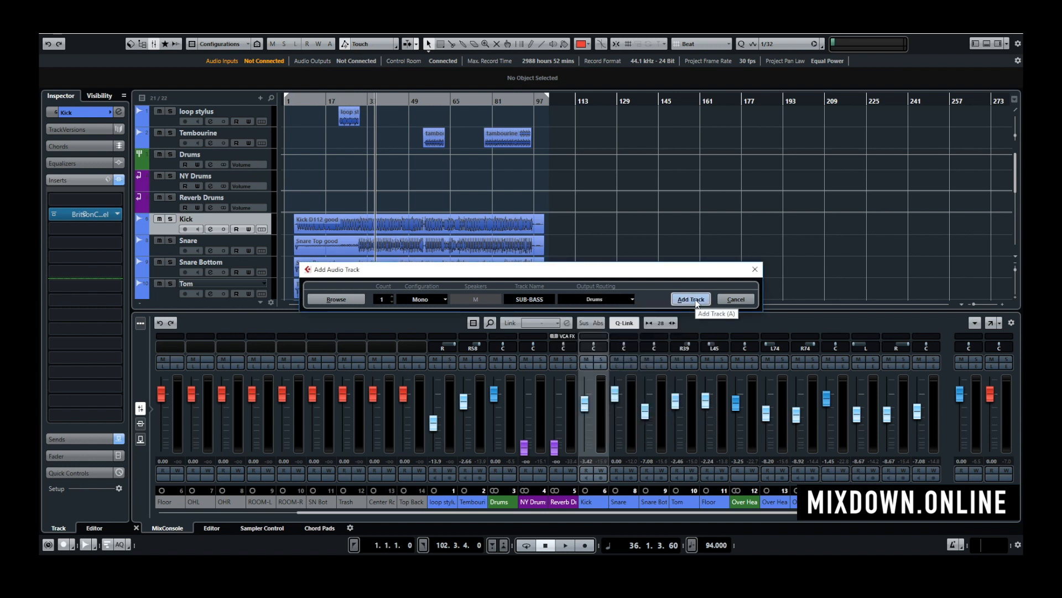
pyautogui.click(691, 299)
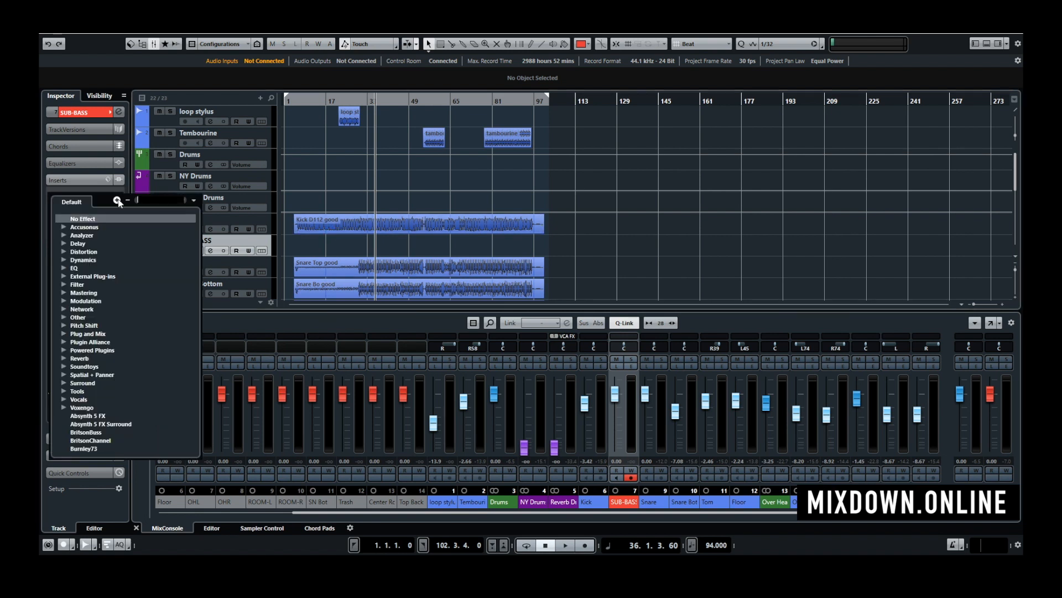
# Load TestGenerator from Tools on the first insert, 50 Hz sine at about -12 dB, then close it.
pyautogui.click(78, 391)
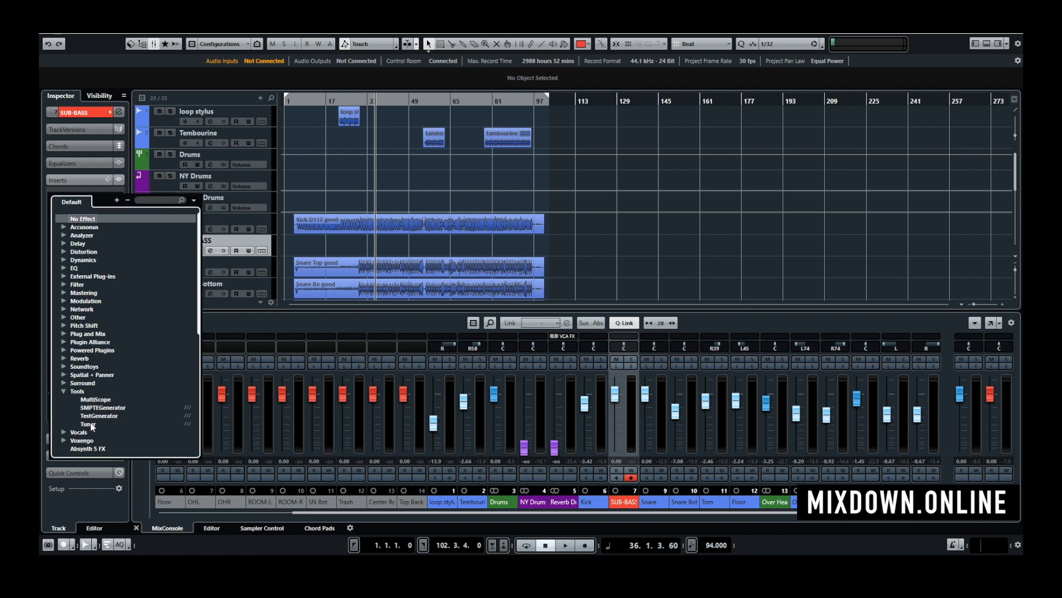
pyautogui.click(100, 415)
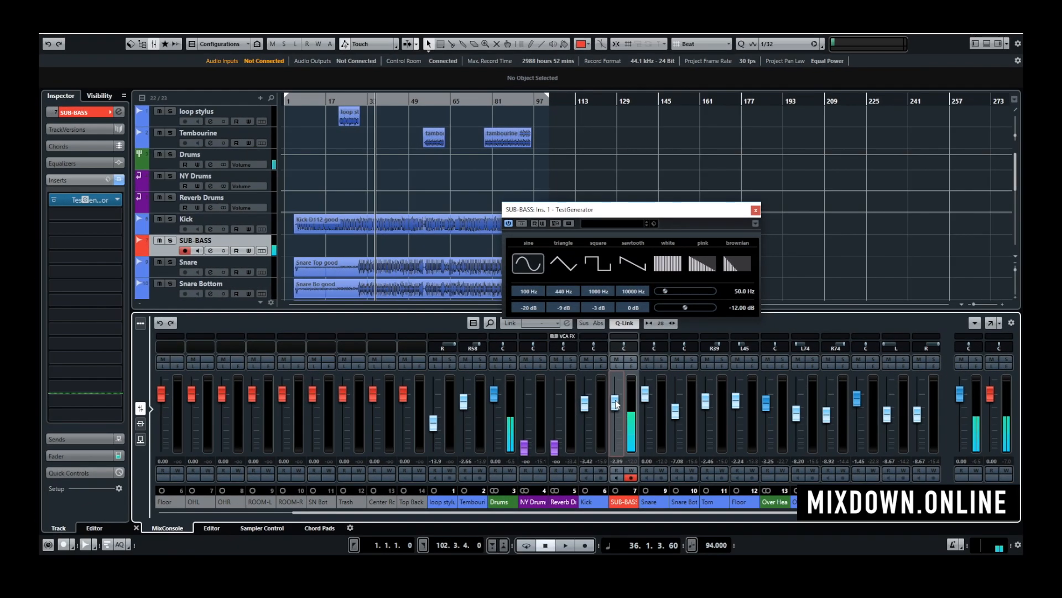
pyautogui.moveTo(616, 403); pyautogui.dragTo(616, 394)
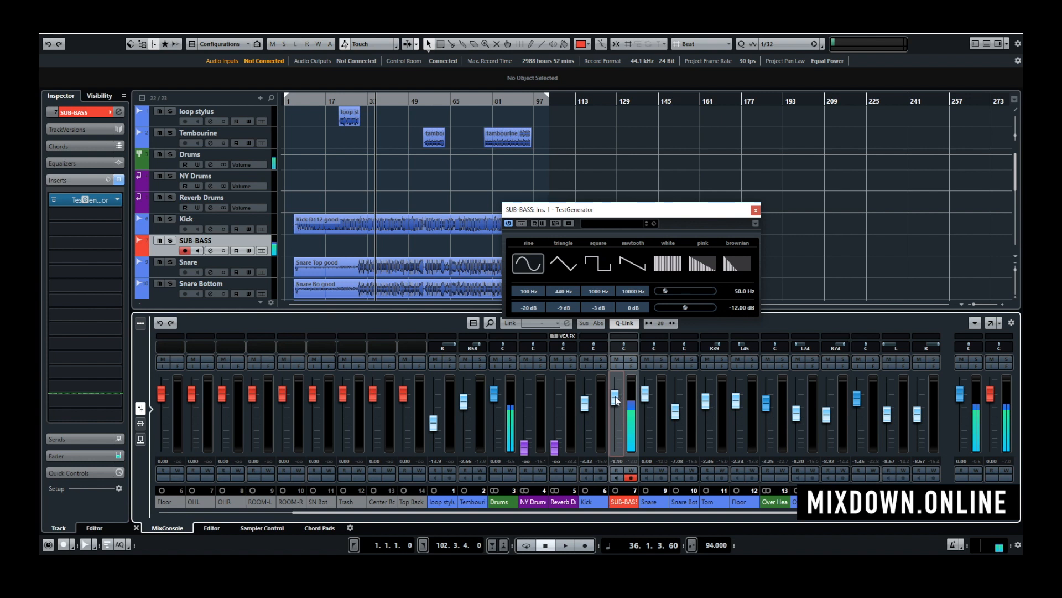
pyautogui.moveTo(615, 396); pyautogui.dragTo(615, 447)
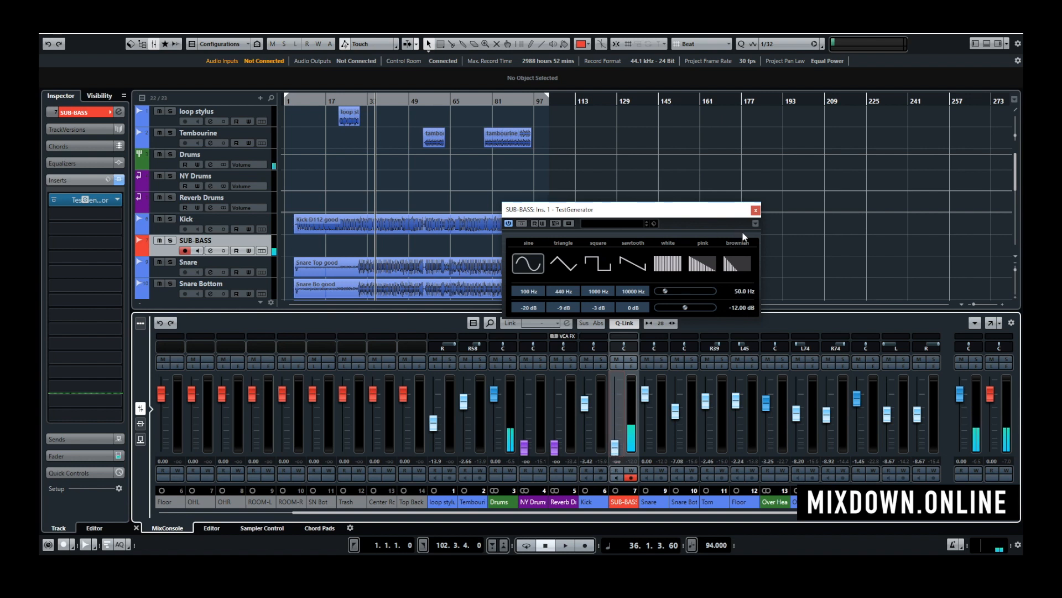
pyautogui.click(754, 210)
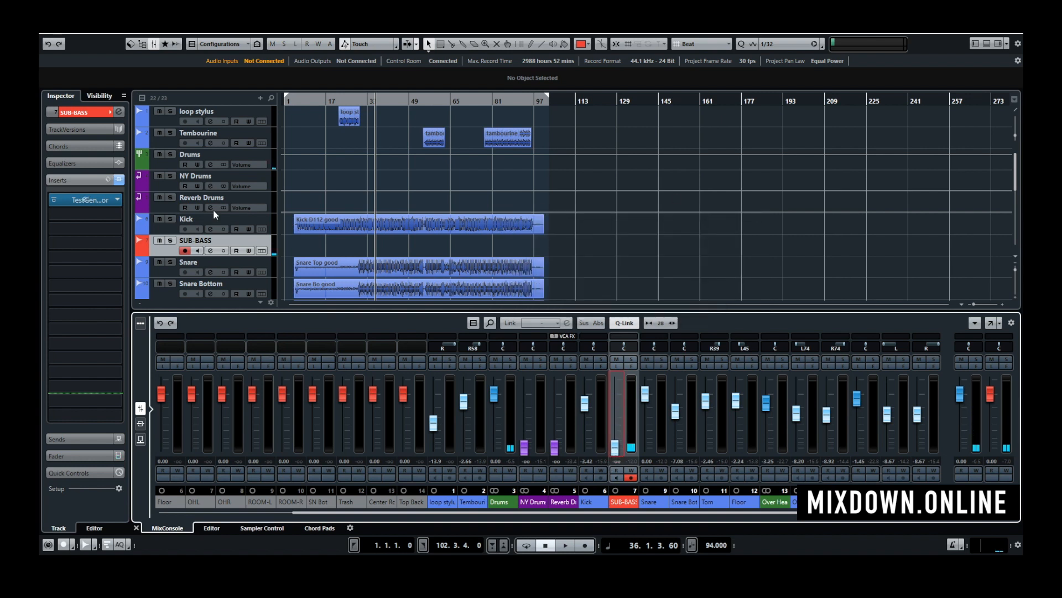
# Add a Gate on insert 2 with side-chain and threshold near -5 dB, fed from the Kick send.
pyautogui.click(81, 199)
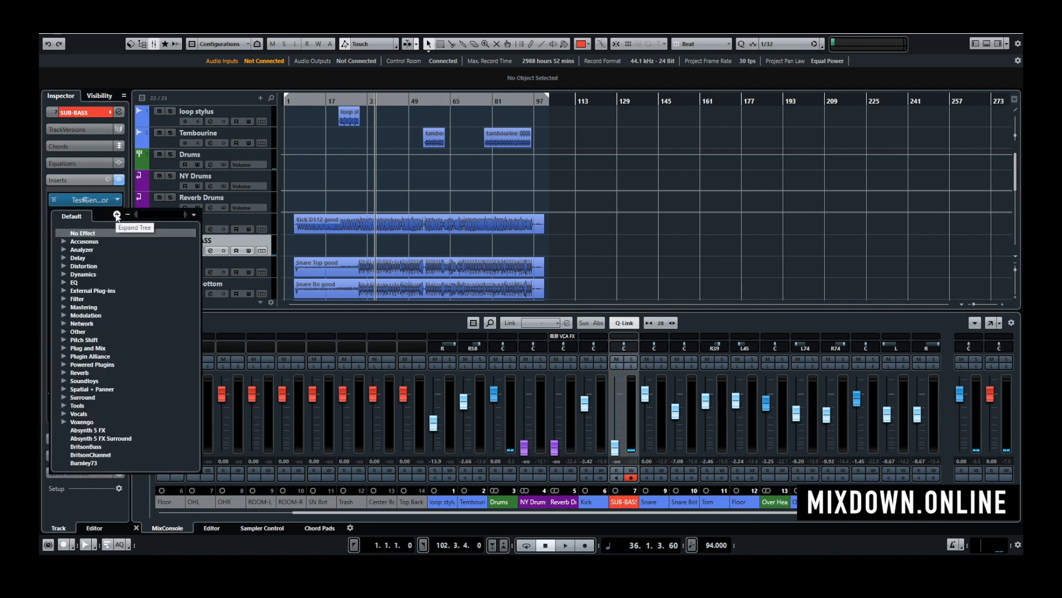
pyautogui.write('gate')
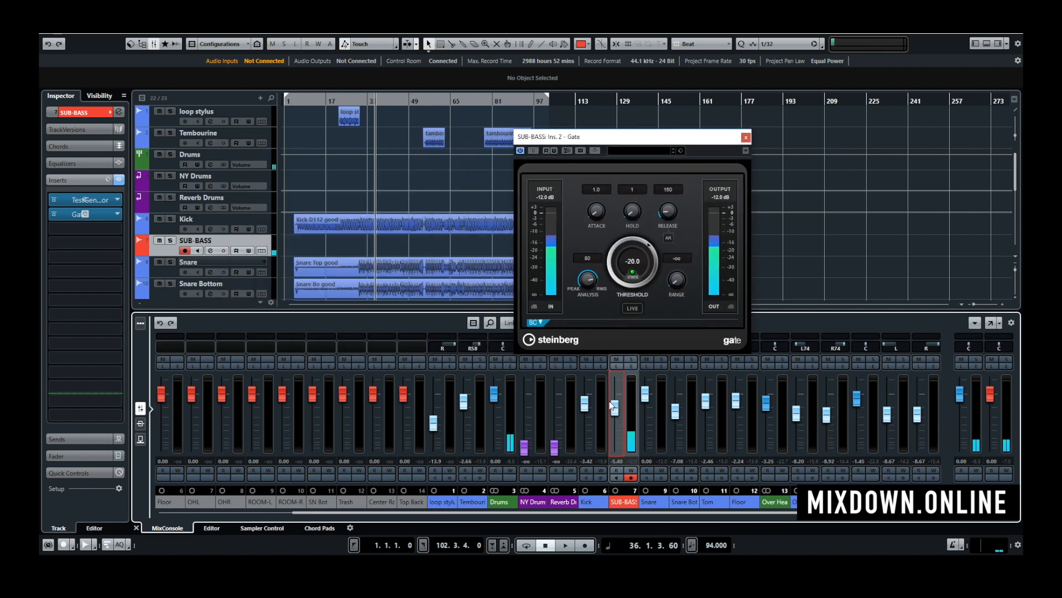
pyautogui.moveTo(632, 264); pyautogui.dragTo(644, 233)
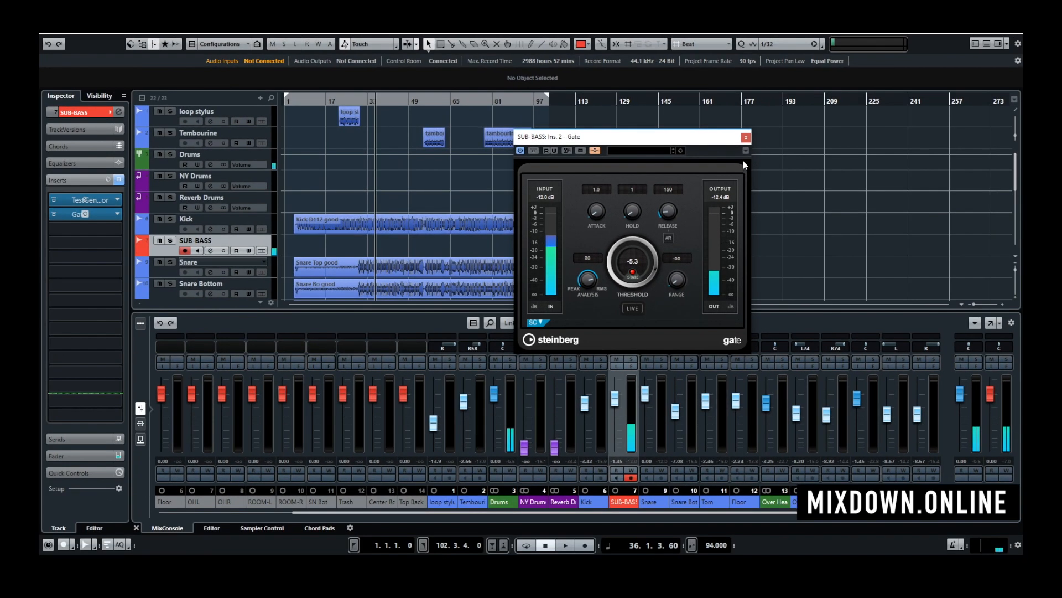
pyautogui.click(746, 137)
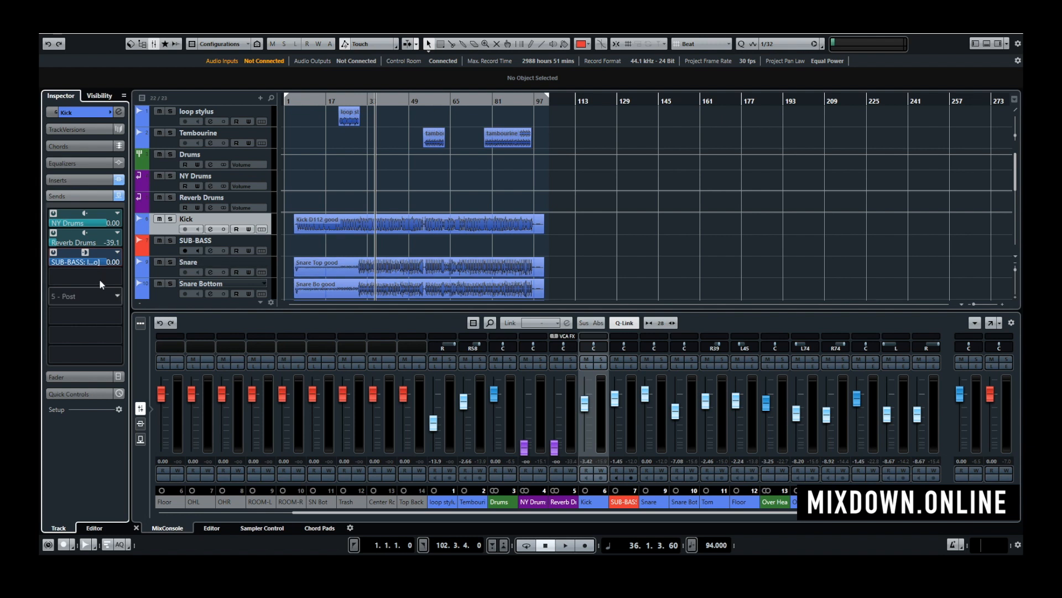
# Reopen the SUB-BASS gate editor and position playback on the timeline.
pyautogui.click(85, 277)
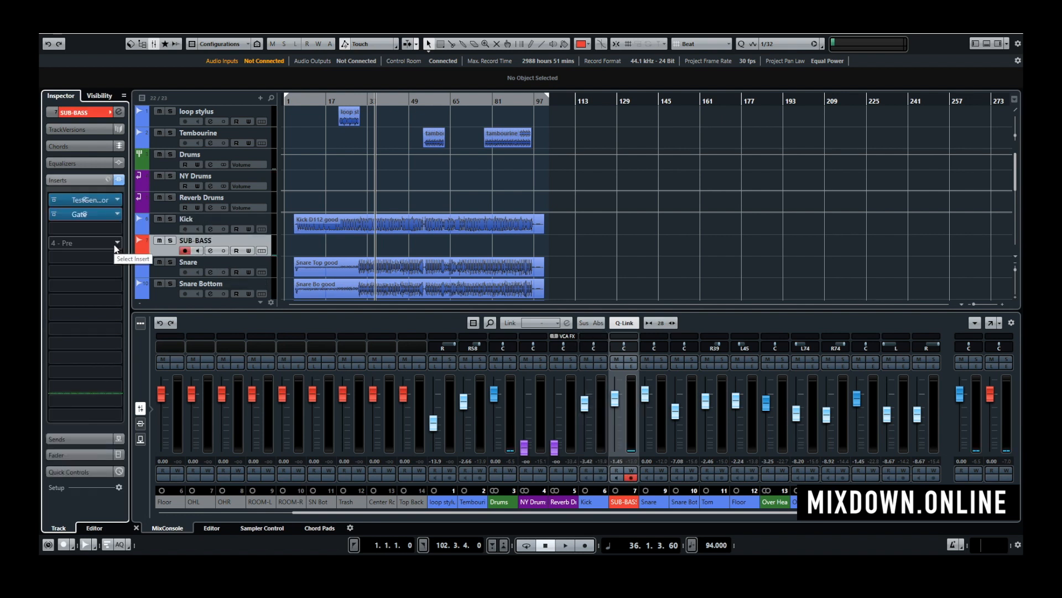
pyautogui.click(78, 214)
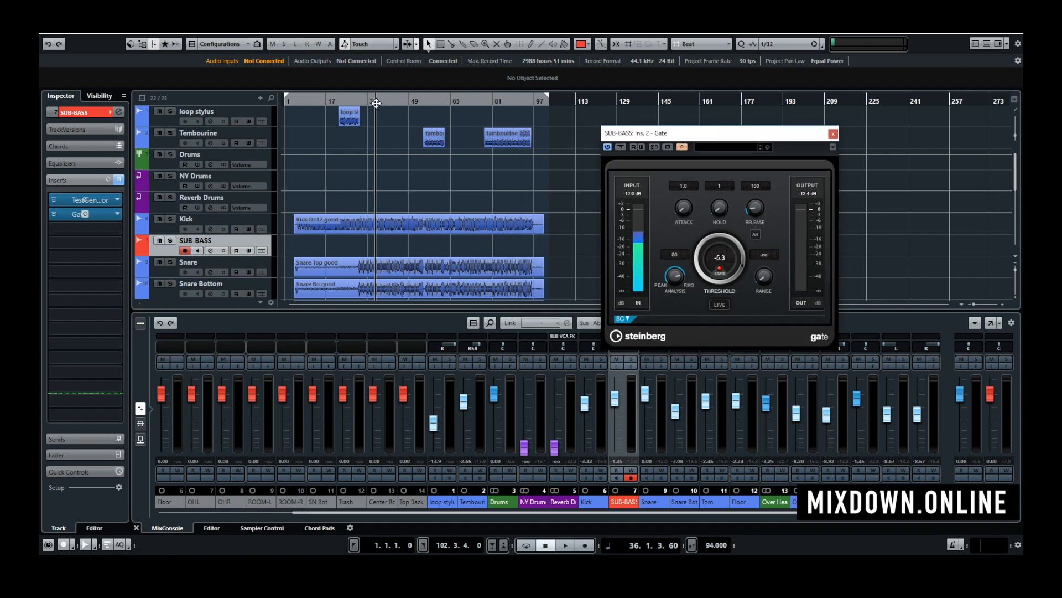
pyautogui.click(565, 544)
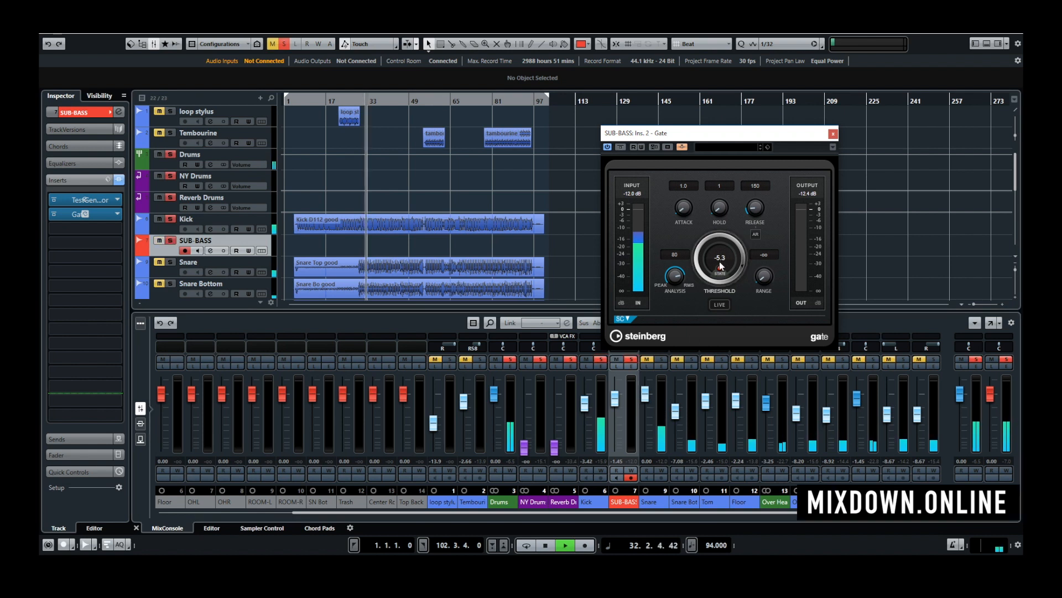
# Lower the gate threshold from about -11 dB to roughly -26 dB during playback.
pyautogui.moveTo(720, 265); pyautogui.dragTo(719, 284)
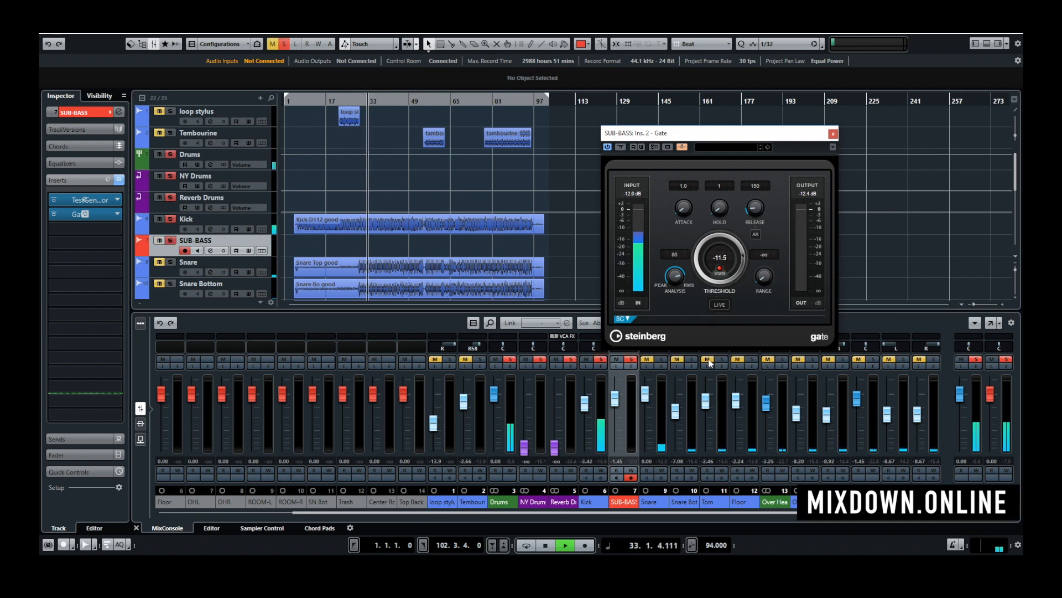
pyautogui.moveTo(719, 268); pyautogui.dragTo(715, 305)
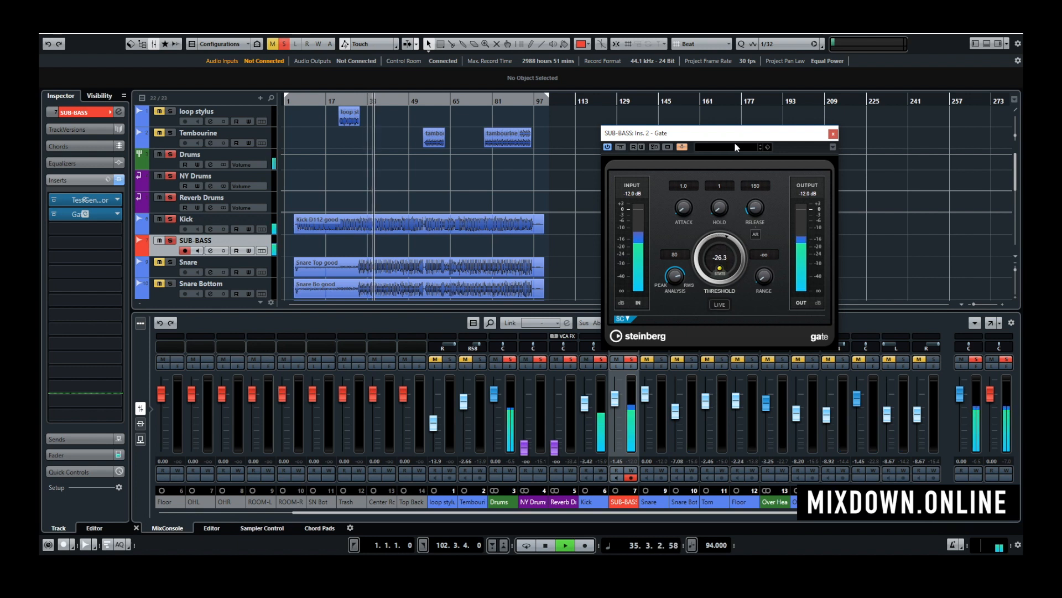
pyautogui.moveTo(720, 267); pyautogui.dragTo(728, 265)
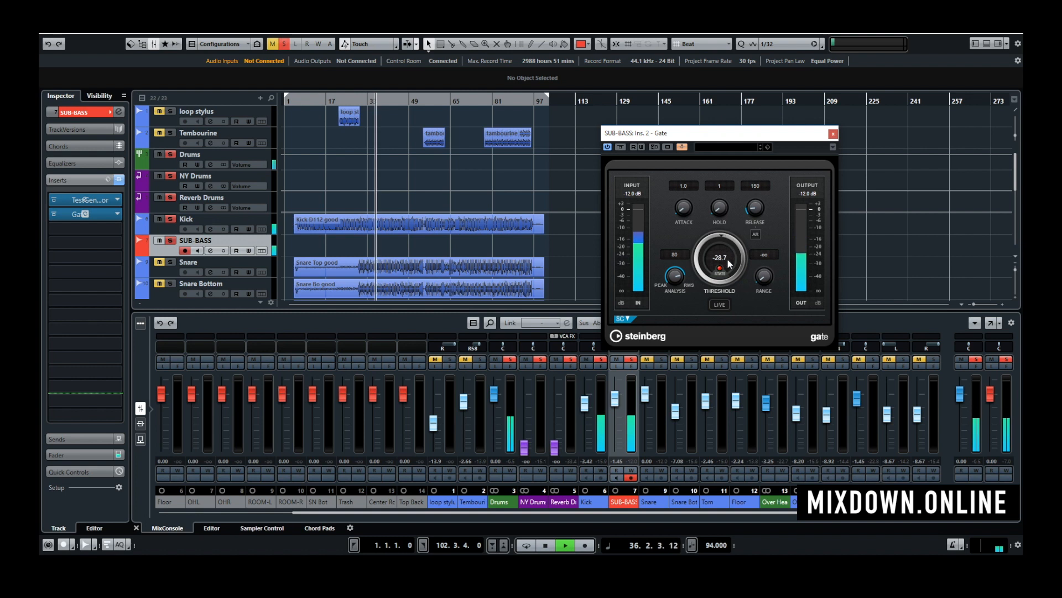
pyautogui.moveTo(720, 271); pyautogui.dragTo(719, 261)
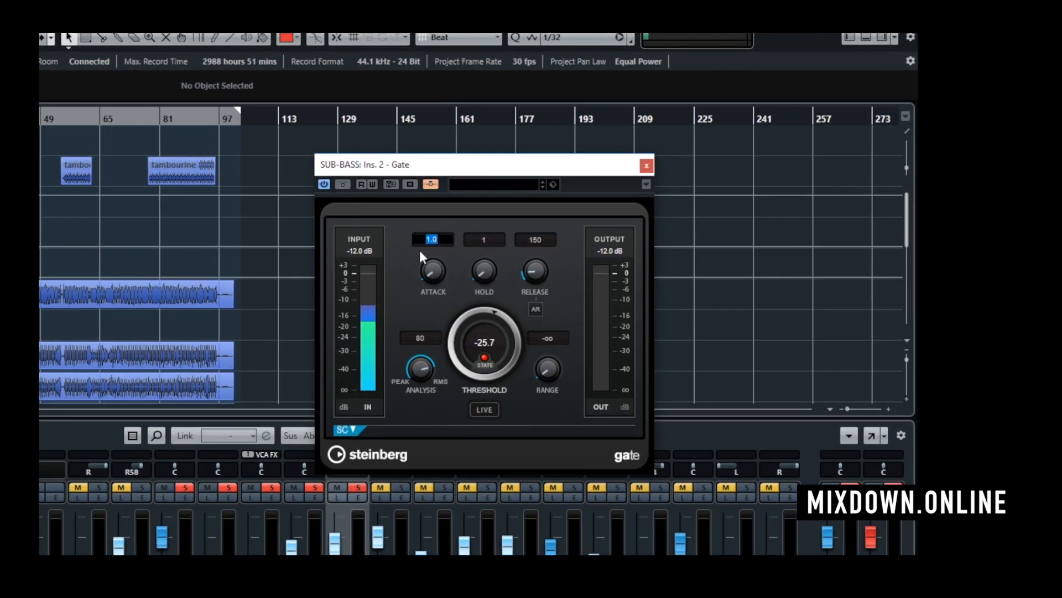
# Set the gate attack to 3.0 ms, hold to 4, and shorten release to about 41 ms.
pyautogui.write('2')
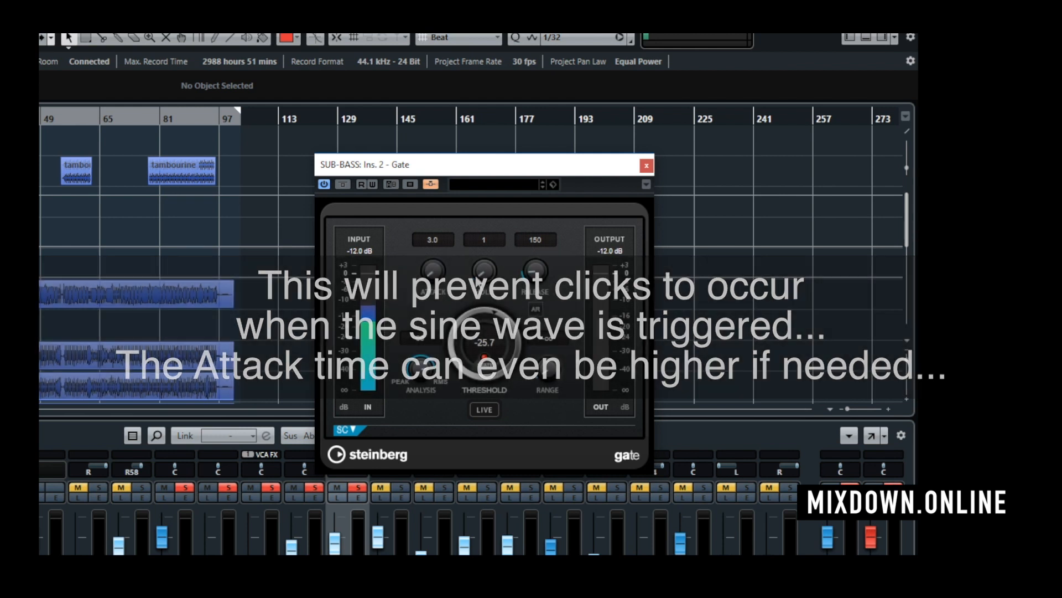
pyautogui.click(483, 239)
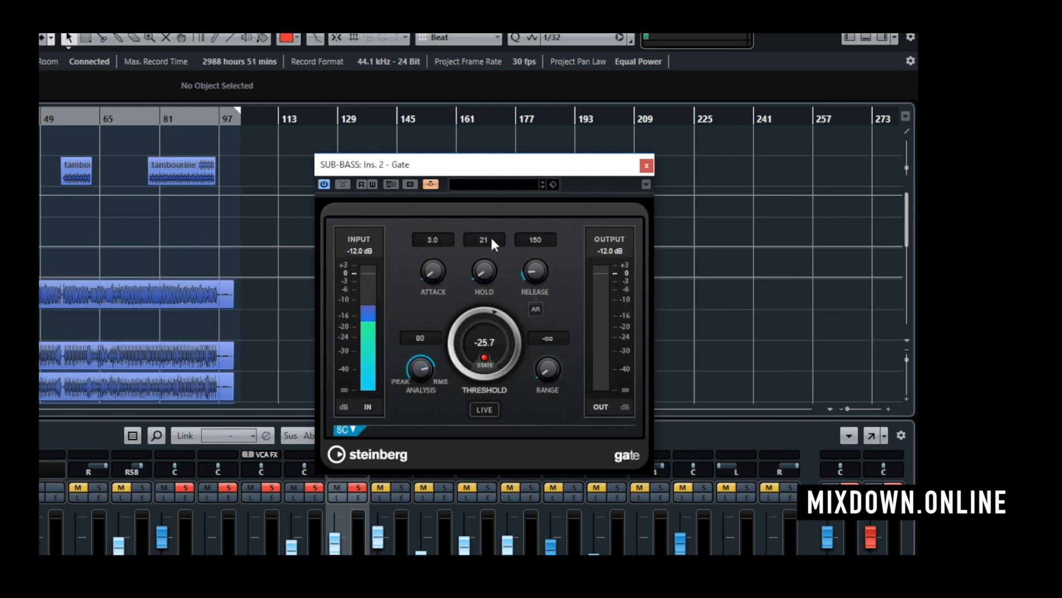
pyautogui.doubleClick(484, 239)
pyautogui.write('4')
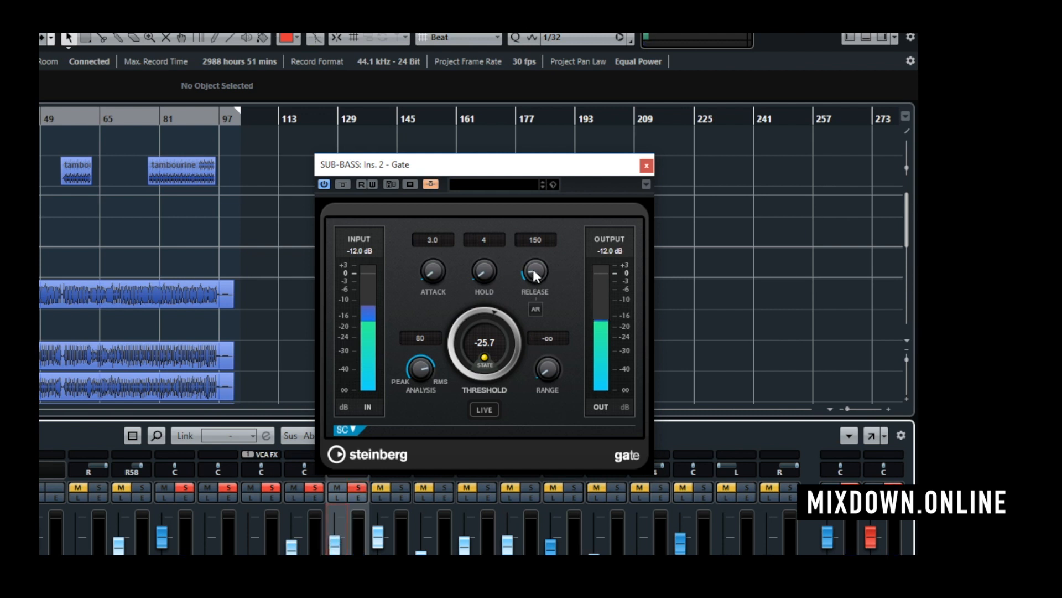
pyautogui.moveTo(535, 271); pyautogui.dragTo(535, 277)
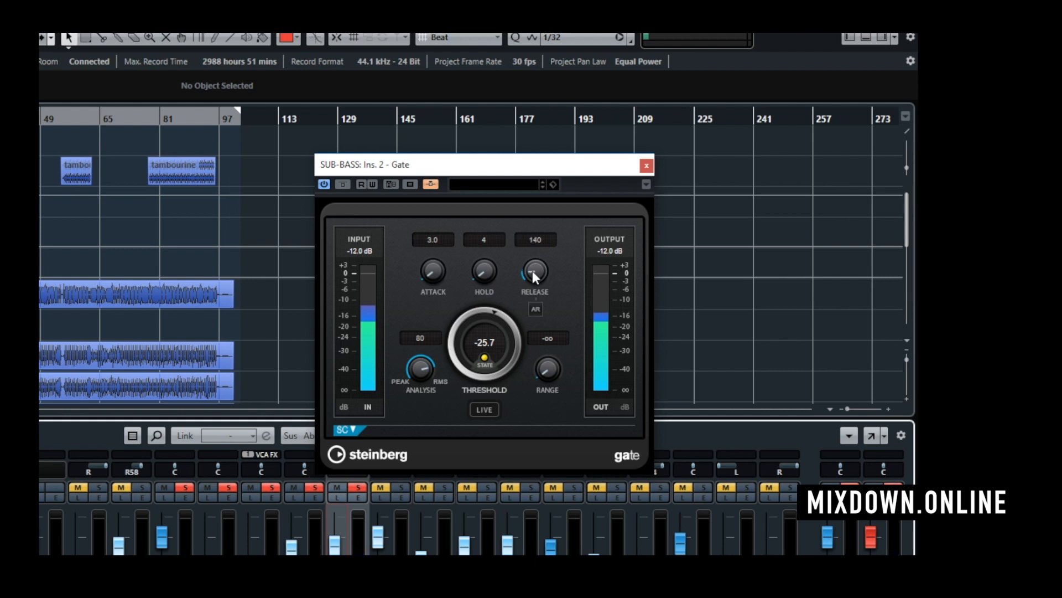
pyautogui.moveTo(534, 271); pyautogui.dragTo(534, 291)
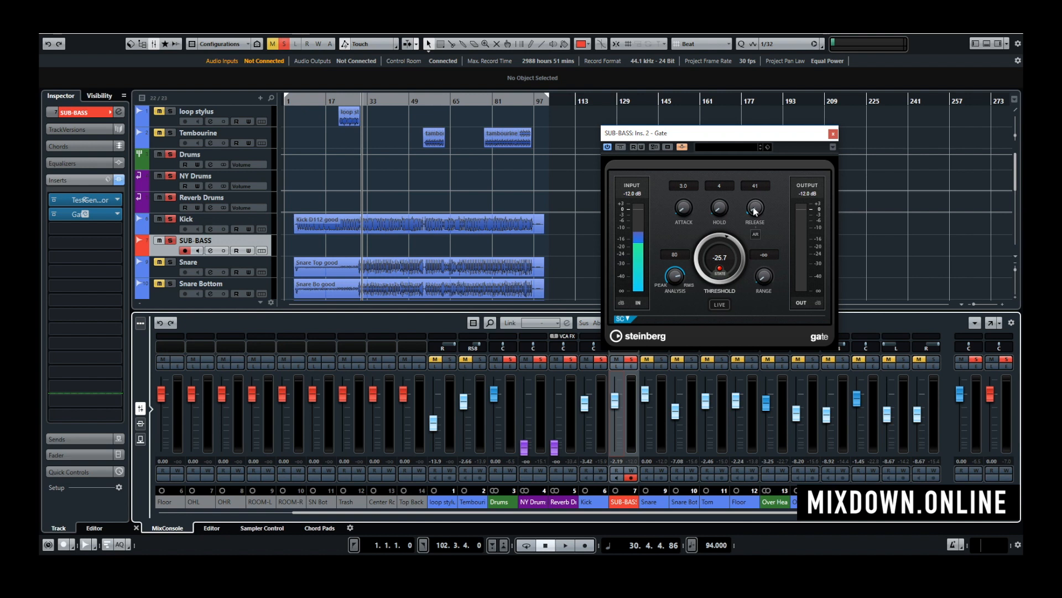
# Start and restart playback several times to audition the gated sub.
pyautogui.click(563, 545)
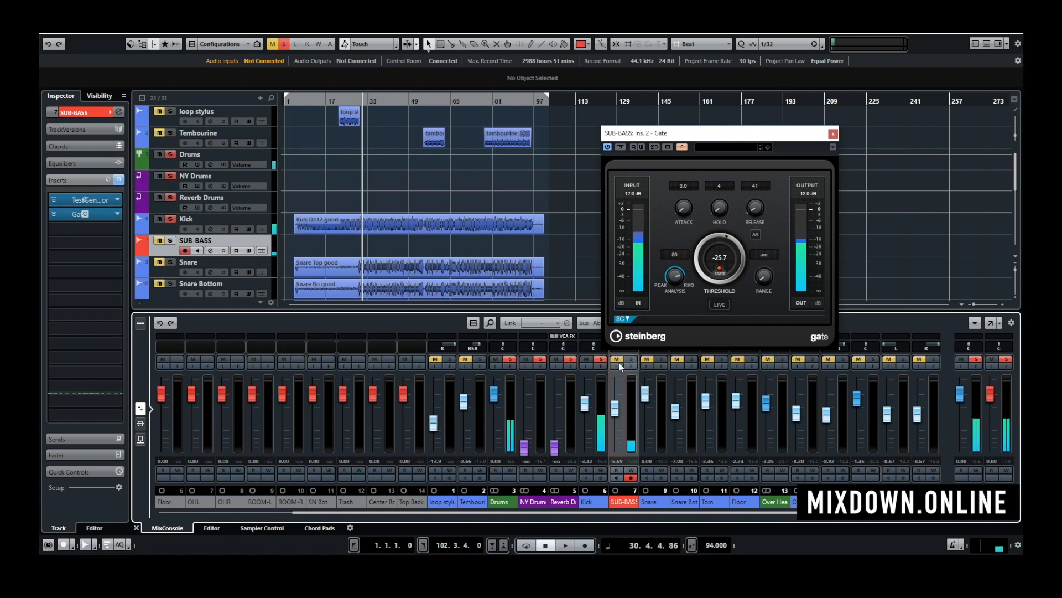
pyautogui.click(565, 544)
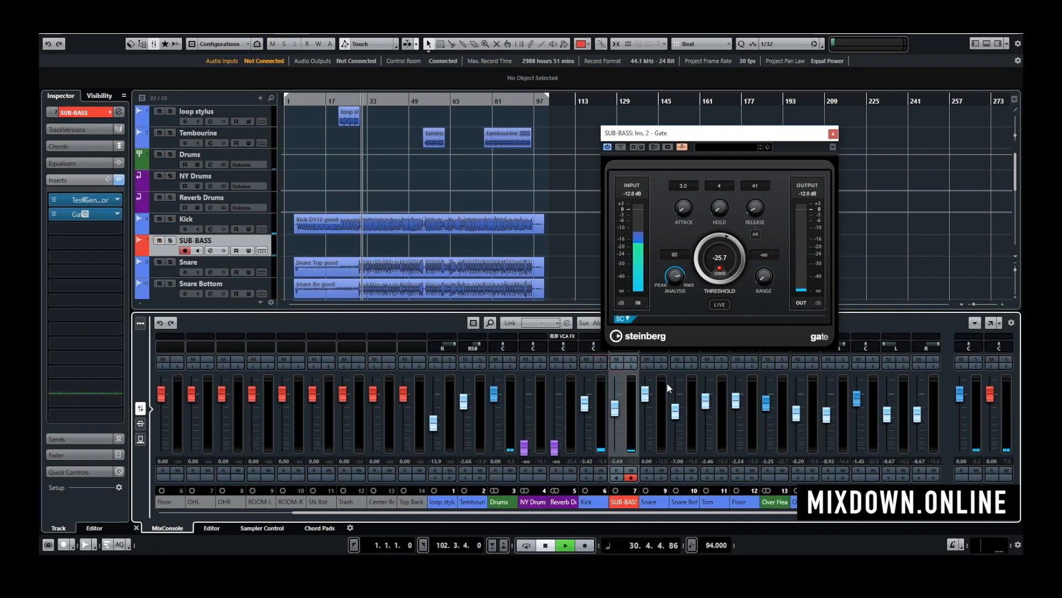
pyautogui.click(564, 545)
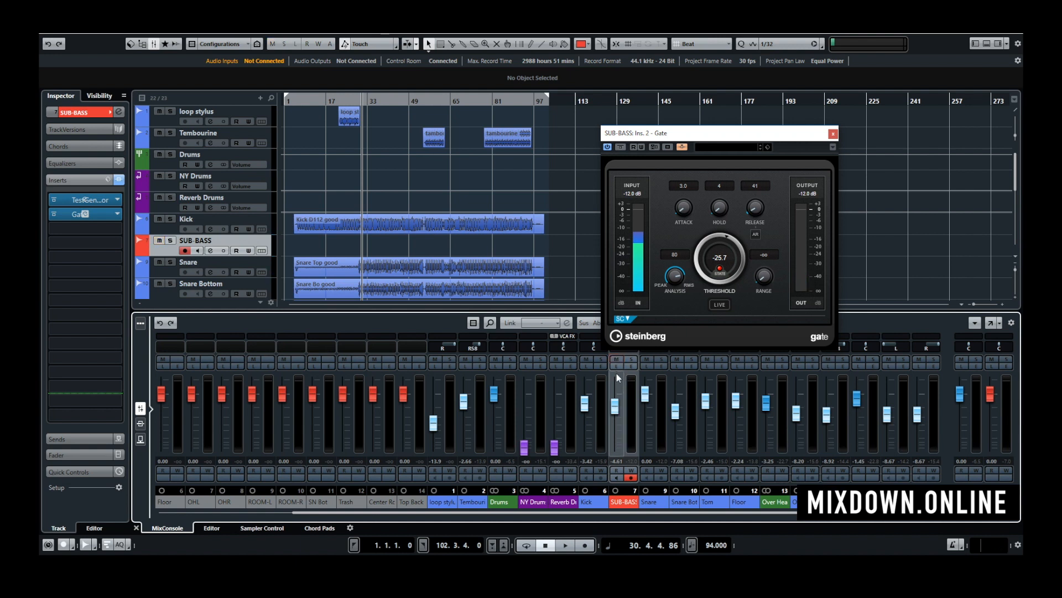
pyautogui.click(563, 545)
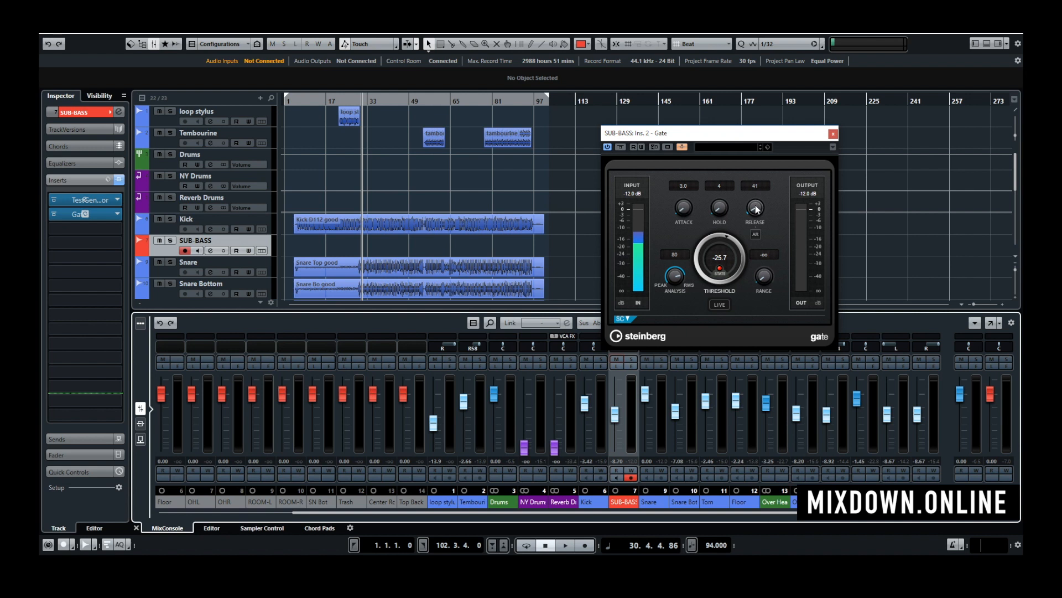
pyautogui.click(566, 544)
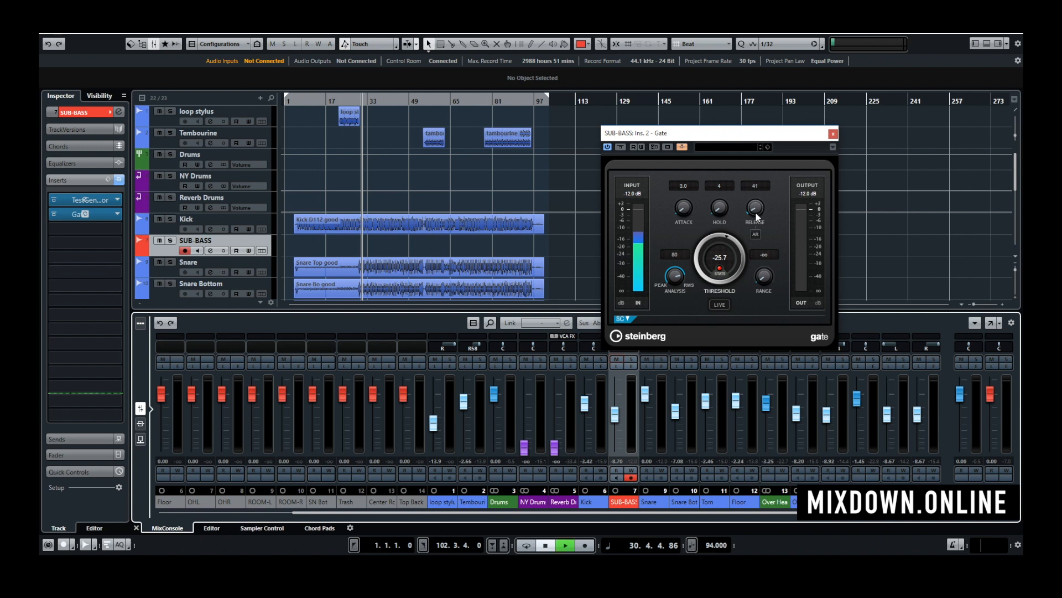
# Sweep the gate release up near 280 ms, settle it at 100 ms, and play with the drums.
pyautogui.moveTo(754, 207); pyautogui.dragTo(753, 197)
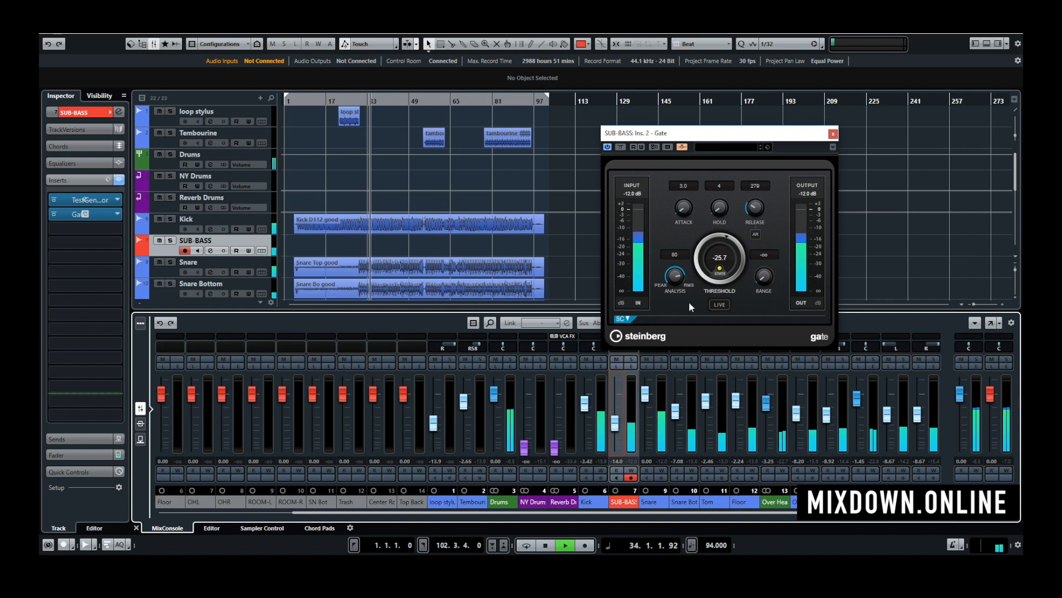
pyautogui.moveTo(754, 207); pyautogui.dragTo(754, 231)
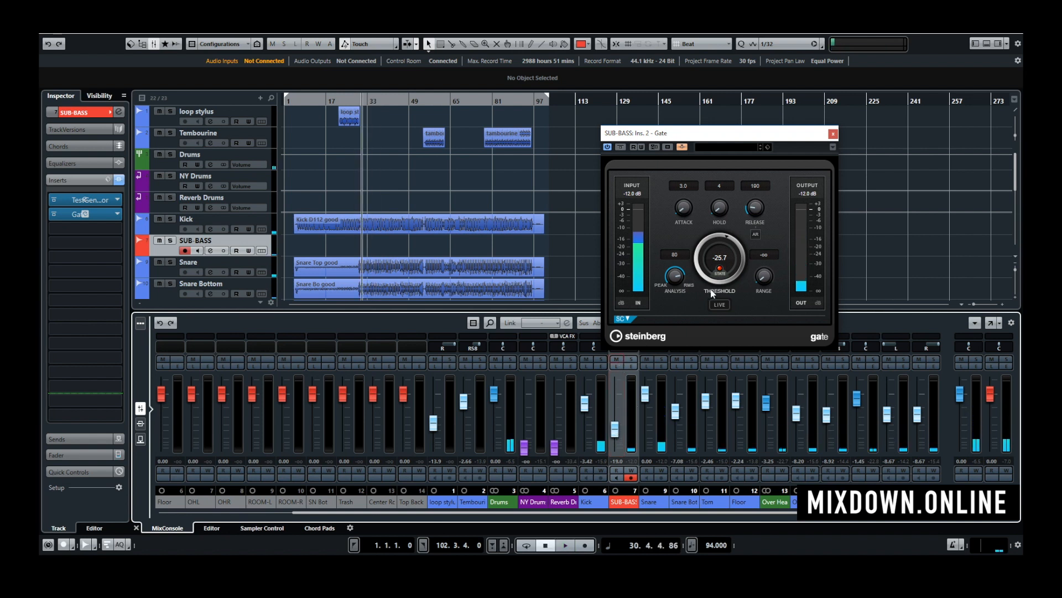
pyautogui.moveTo(754, 207); pyautogui.dragTo(754, 217)
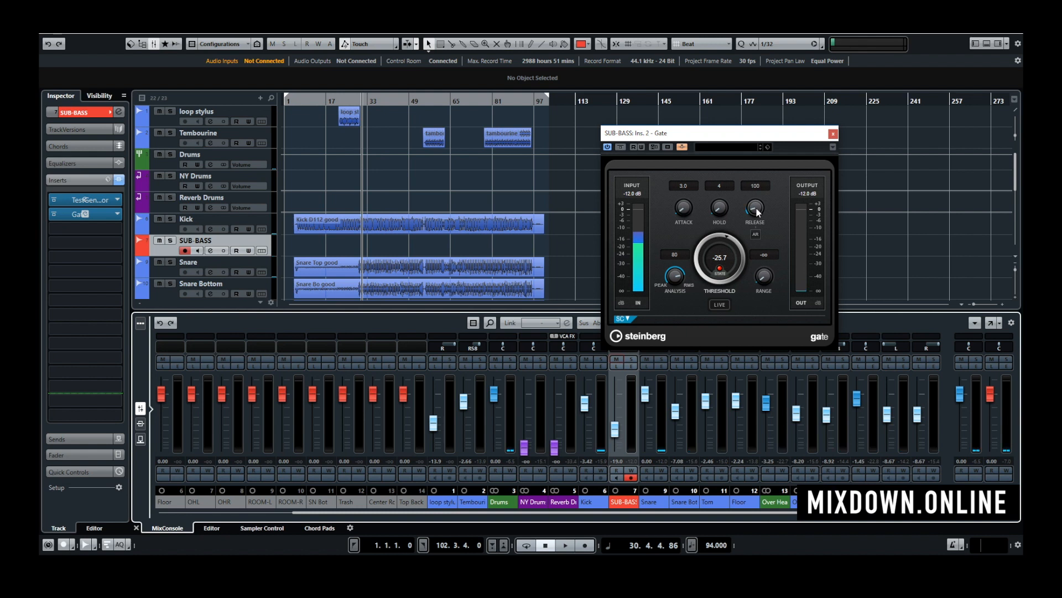
pyautogui.click(564, 544)
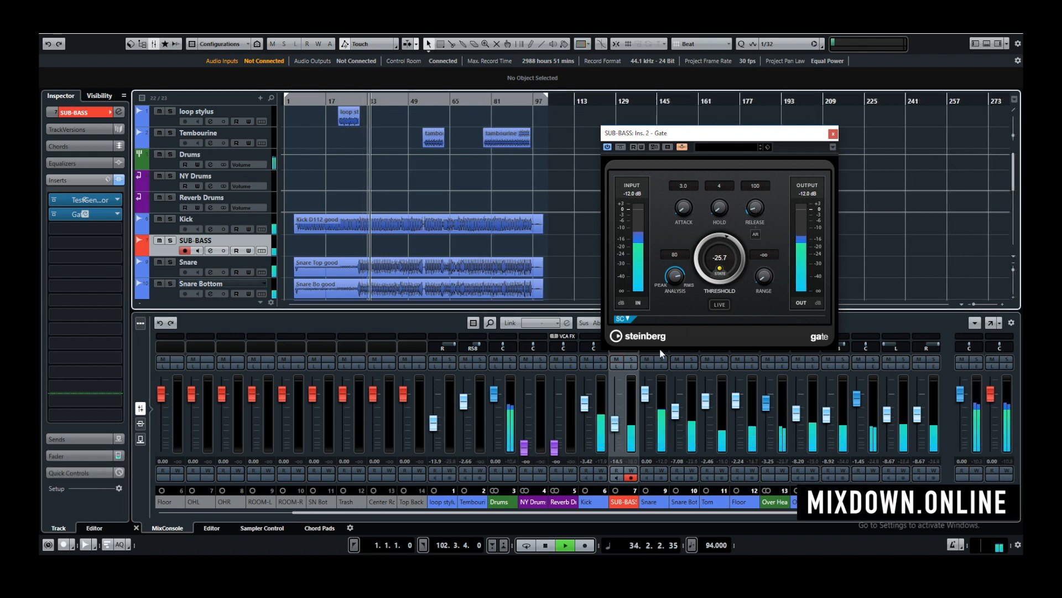